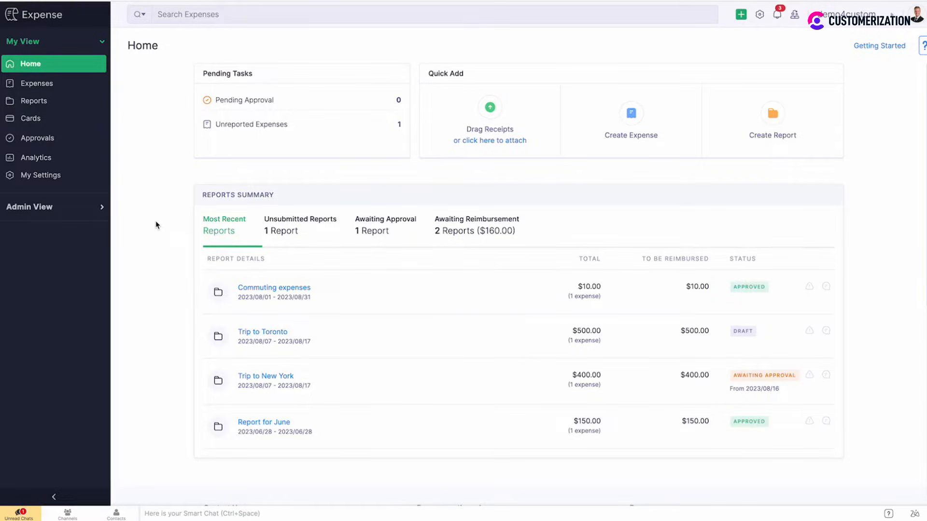
{"action": "mouse_move", "coordinate": [9, 222]}
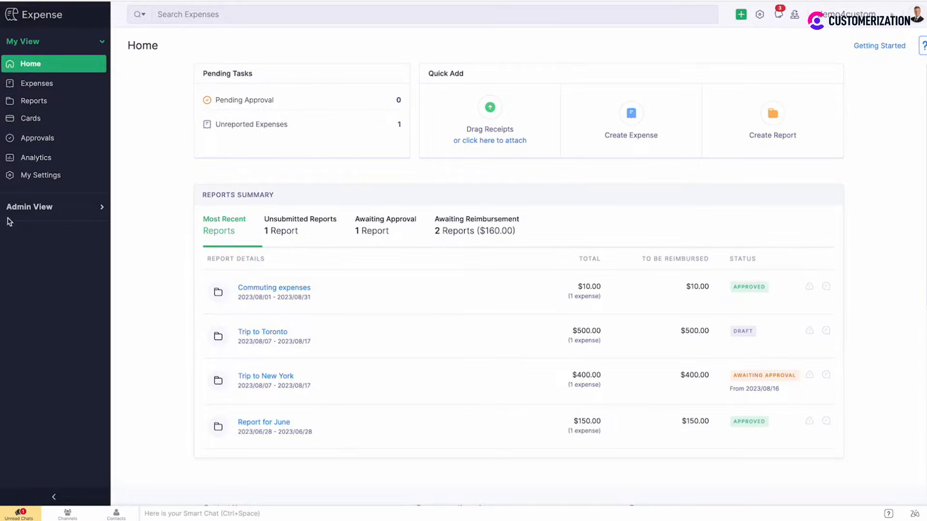
- Go to Admin View and reach the Policies page under Settings
{"action": "left_click", "coordinate": [30, 206]}
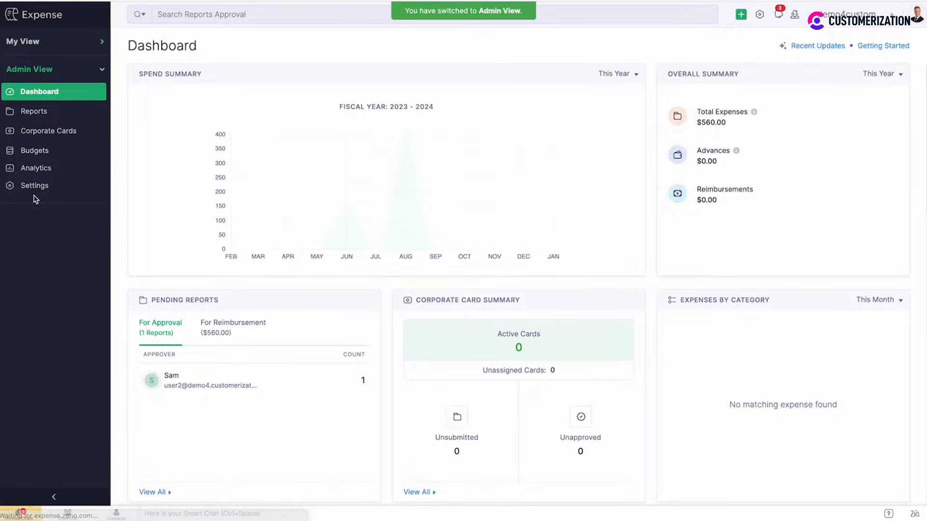
{"action": "left_click", "coordinate": [35, 185]}
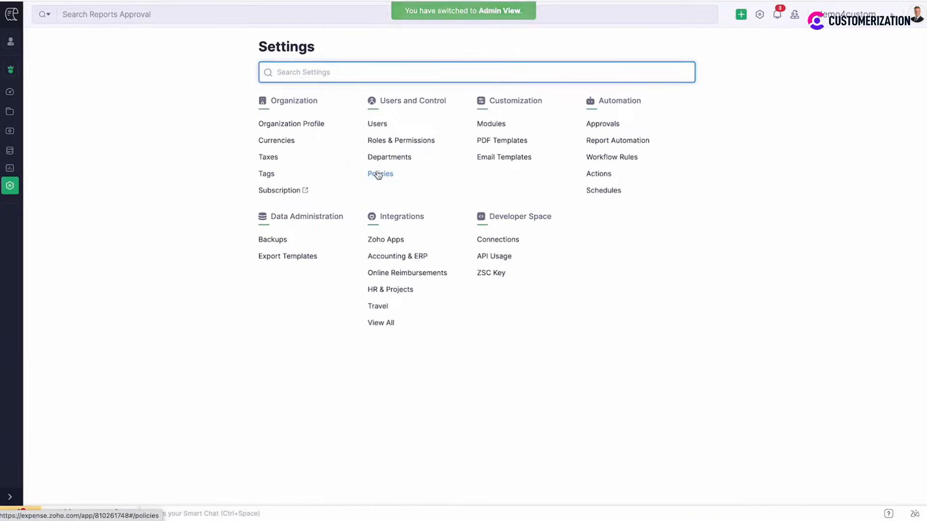
{"action": "left_click", "coordinate": [380, 173]}
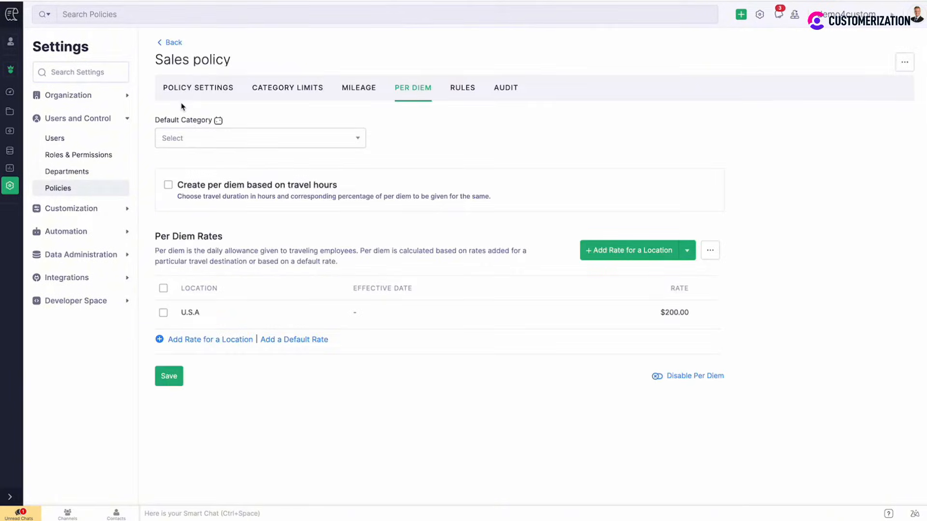
{"action": "mouse_move", "coordinate": [420, 92]}
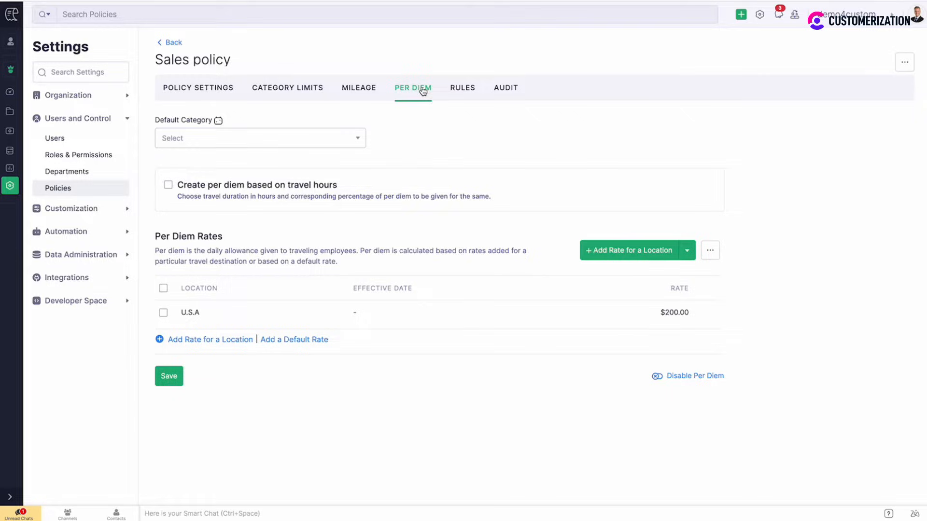
{"action": "mouse_move", "coordinate": [297, 154]}
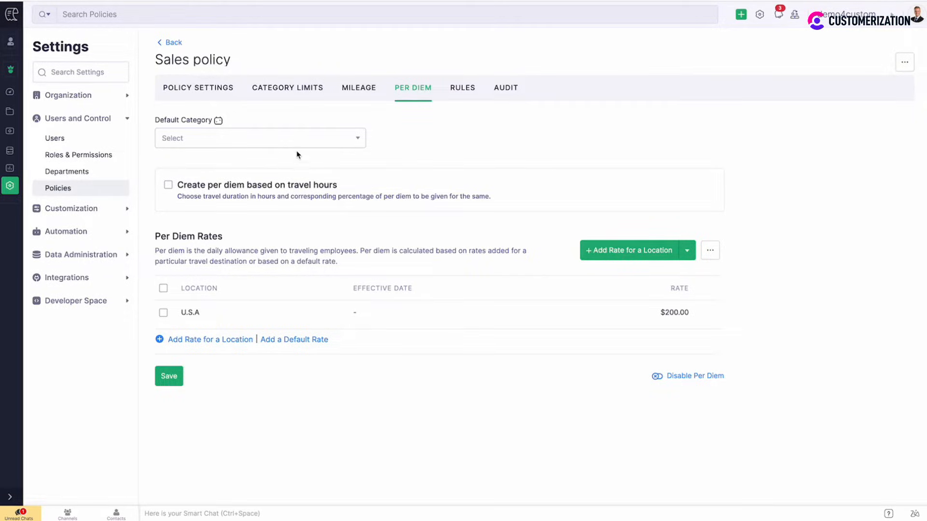
- Choose Travel Expense in the Default Category dropdown of the Per Diem tab
{"action": "left_click", "coordinate": [258, 139]}
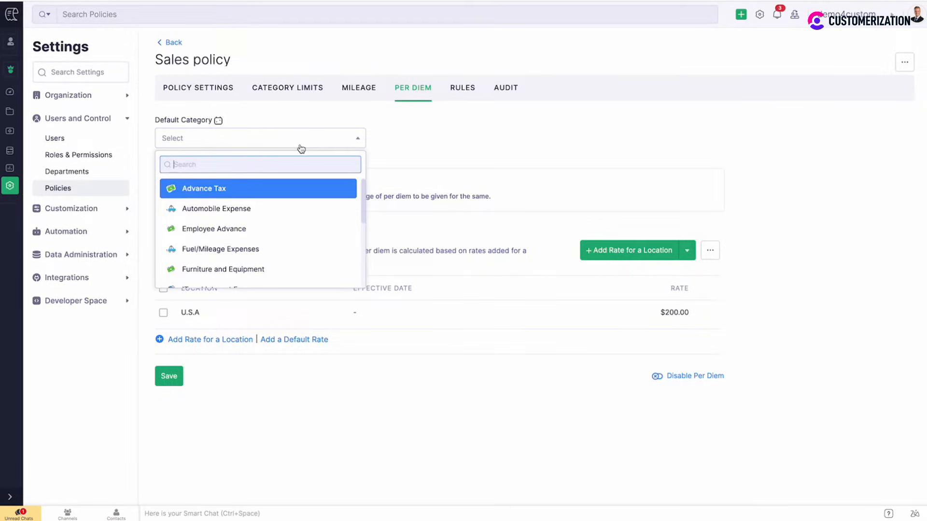
{"action": "scroll", "scroll_direction": "down", "scroll_amount": 3}
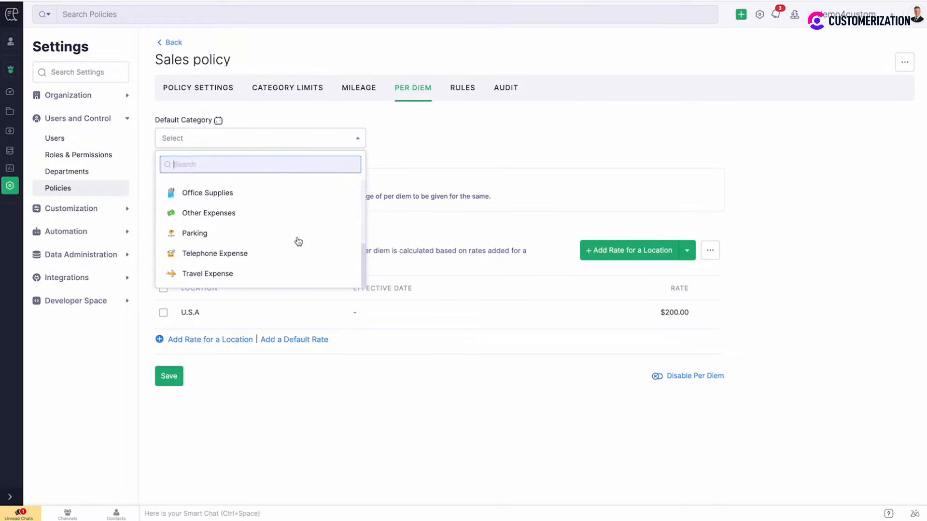
{"action": "left_click", "coordinate": [207, 273]}
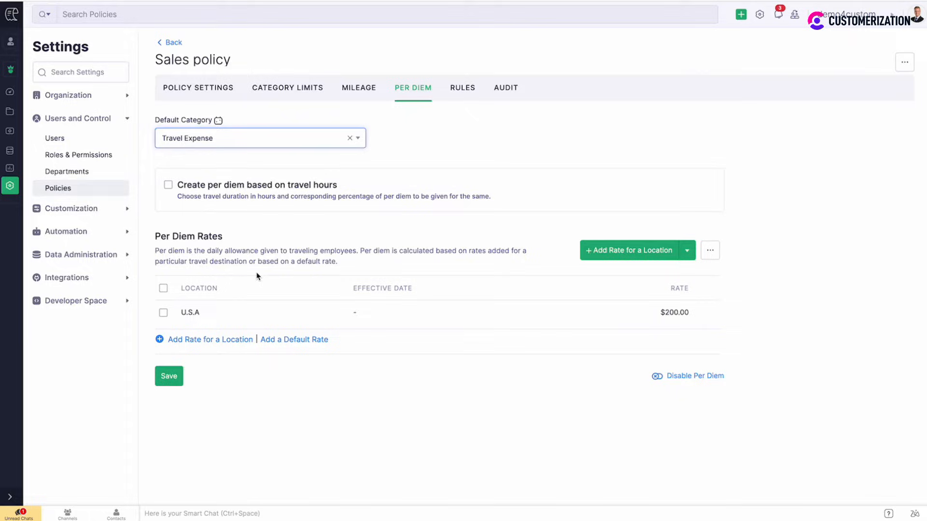
{"action": "mouse_move", "coordinate": [179, 199]}
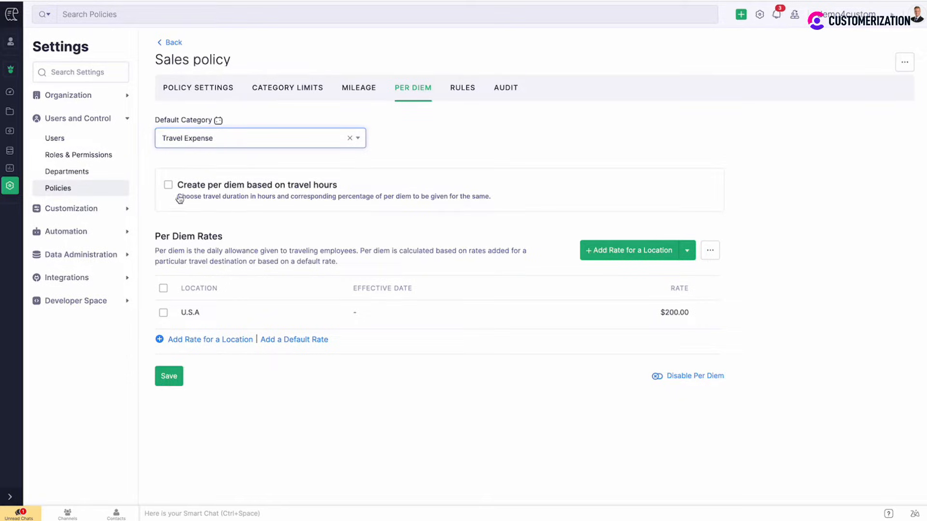
- Enable travel-hour per diem with 00:00–05:00 earning 70% of the rate
{"action": "left_click", "coordinate": [168, 185]}
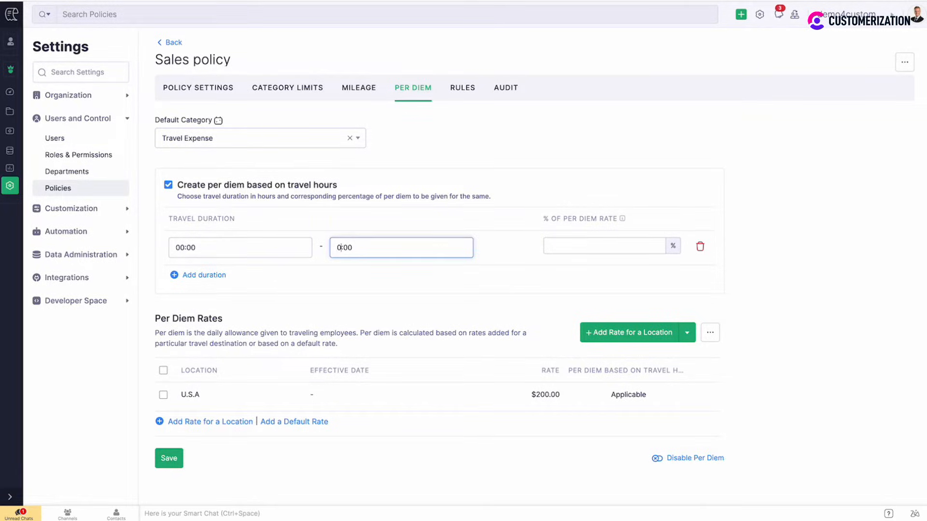
{"action": "type", "text": "05:00"}
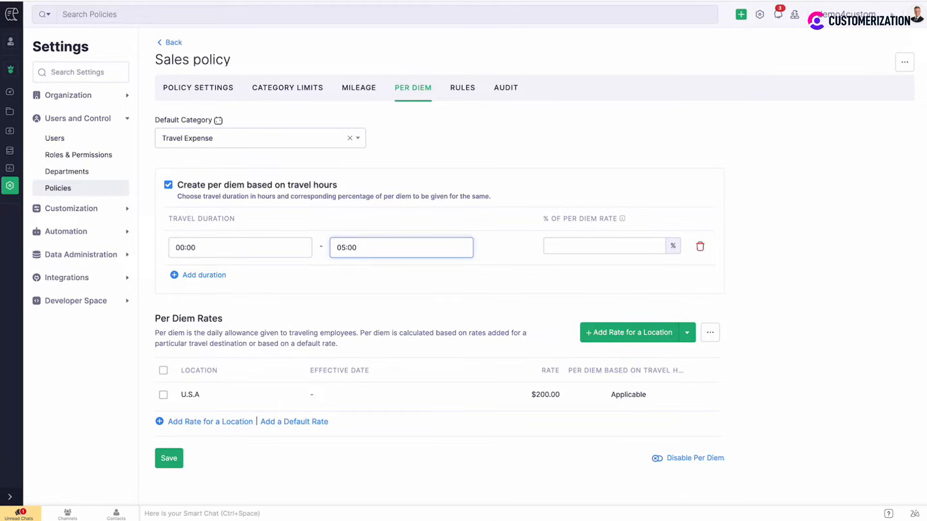
{"action": "mouse_move", "coordinate": [479, 239]}
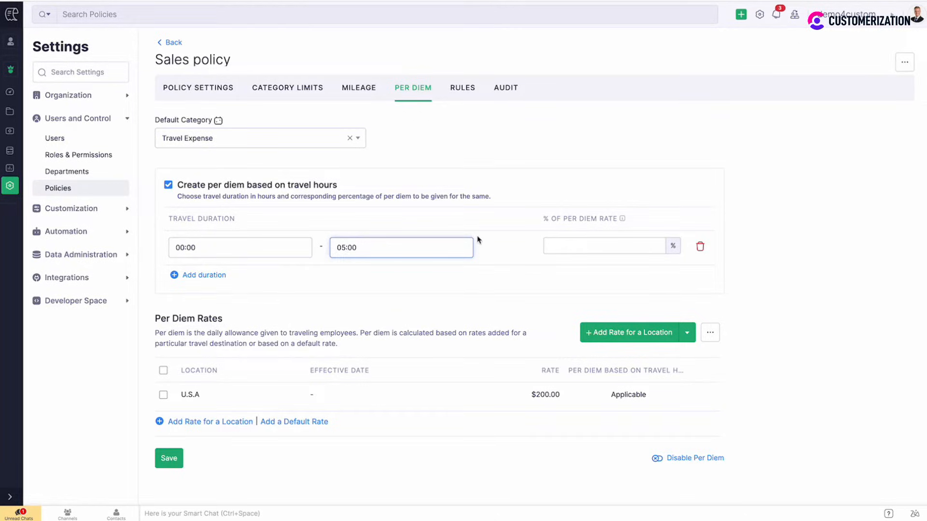
{"action": "left_click", "coordinate": [602, 246]}
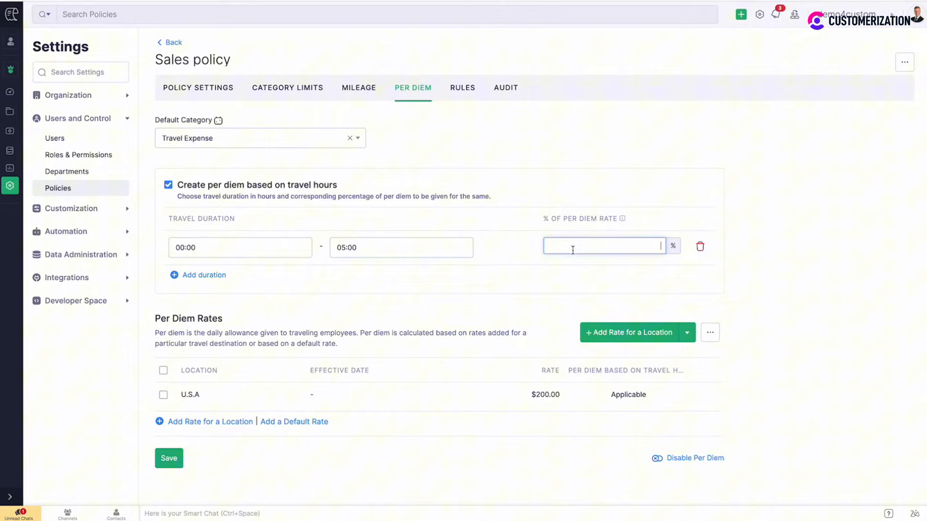
{"action": "type", "text": "70"}
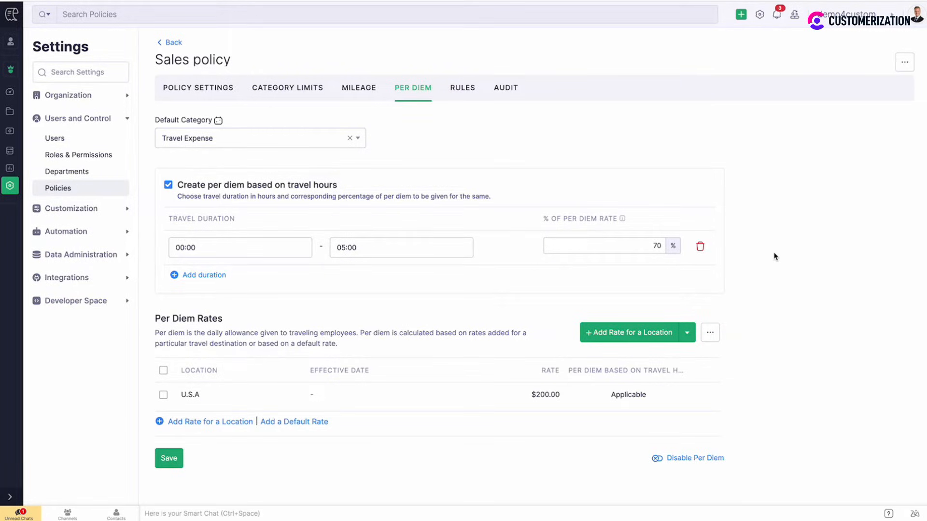
{"action": "left_click", "coordinate": [629, 332]}
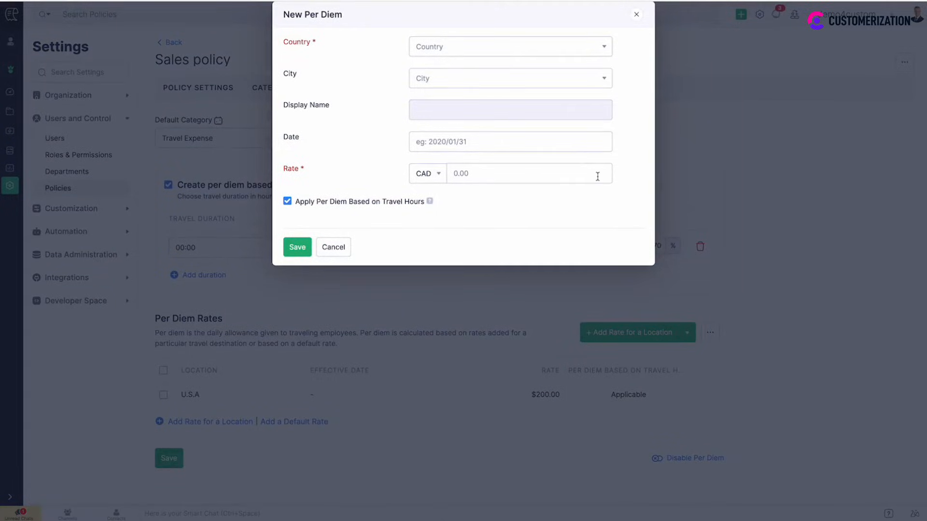
- Create a Canada rate of 100, effective 14 September 2023, and save it
{"action": "left_click", "coordinate": [509, 46]}
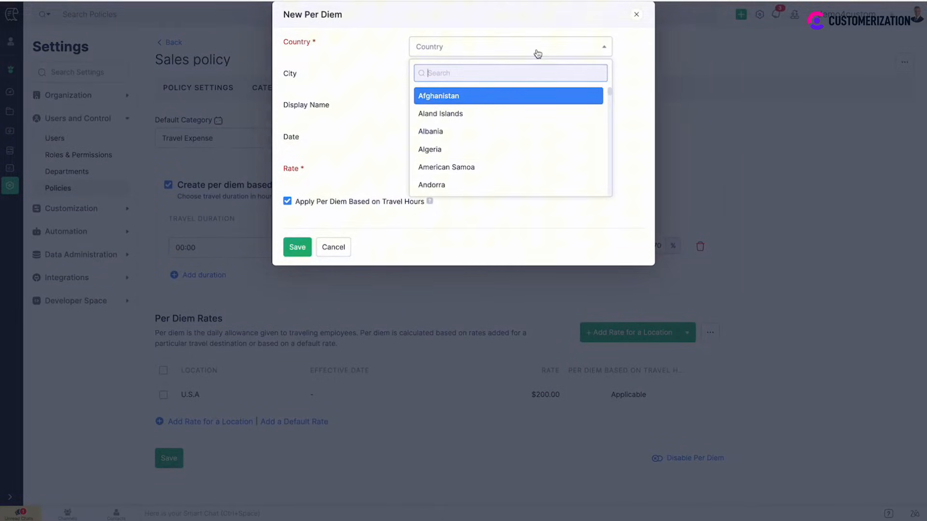
{"action": "type", "text": "cana"}
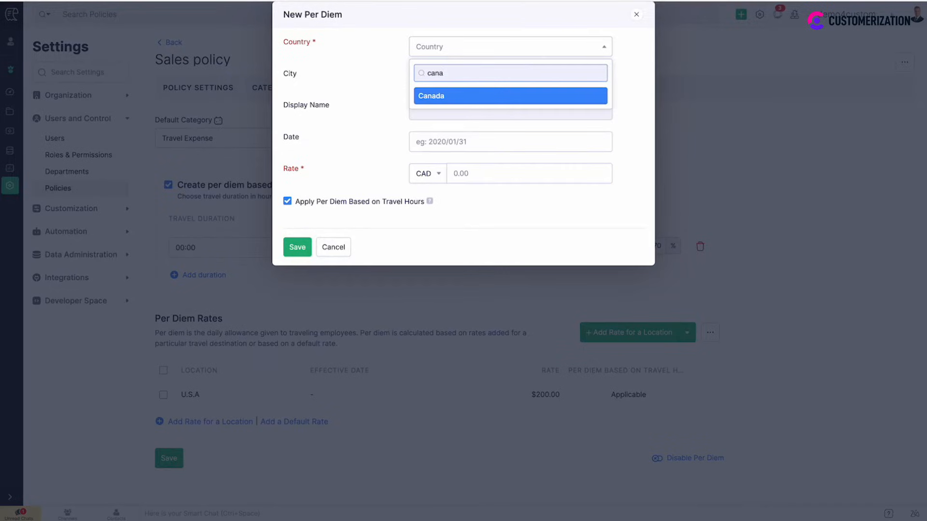
{"action": "left_click", "coordinate": [509, 96]}
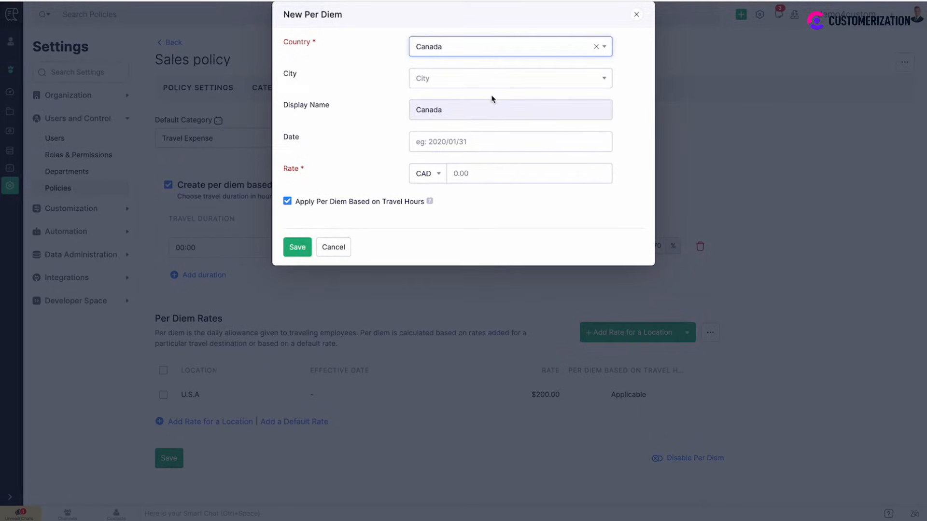
{"action": "left_click", "coordinate": [509, 141]}
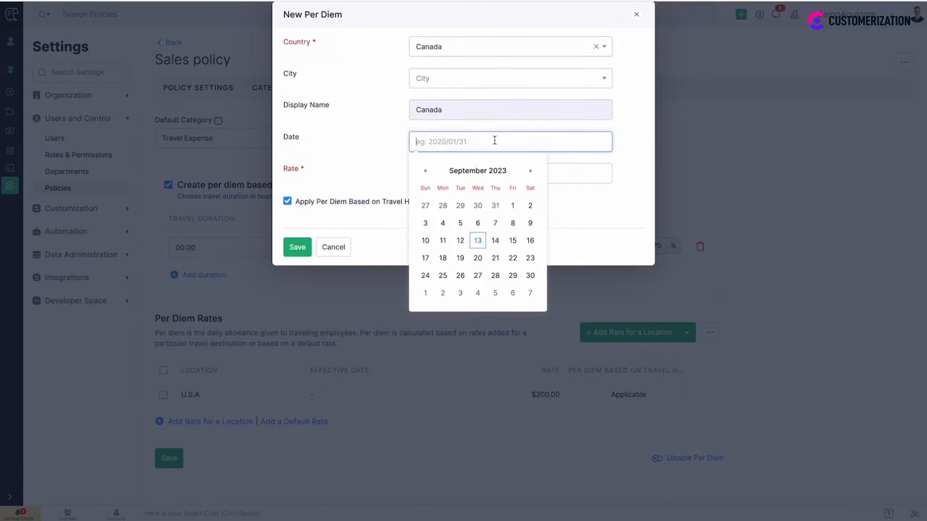
{"action": "left_click", "coordinate": [494, 240]}
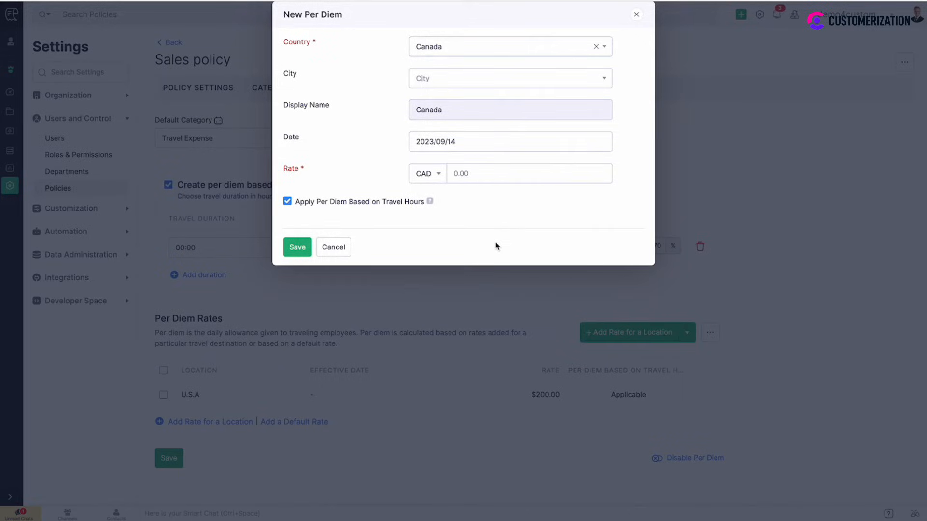
{"action": "mouse_move", "coordinate": [429, 185]}
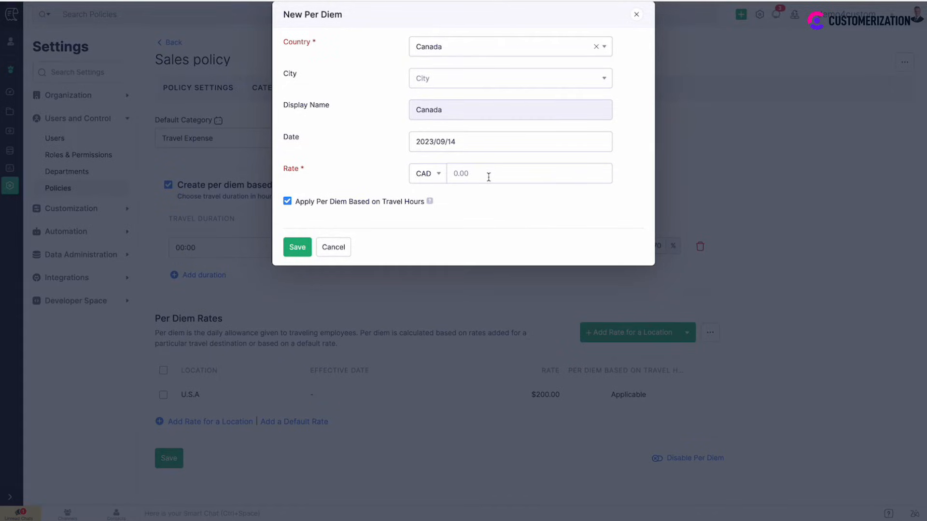
{"action": "type", "text": "100"}
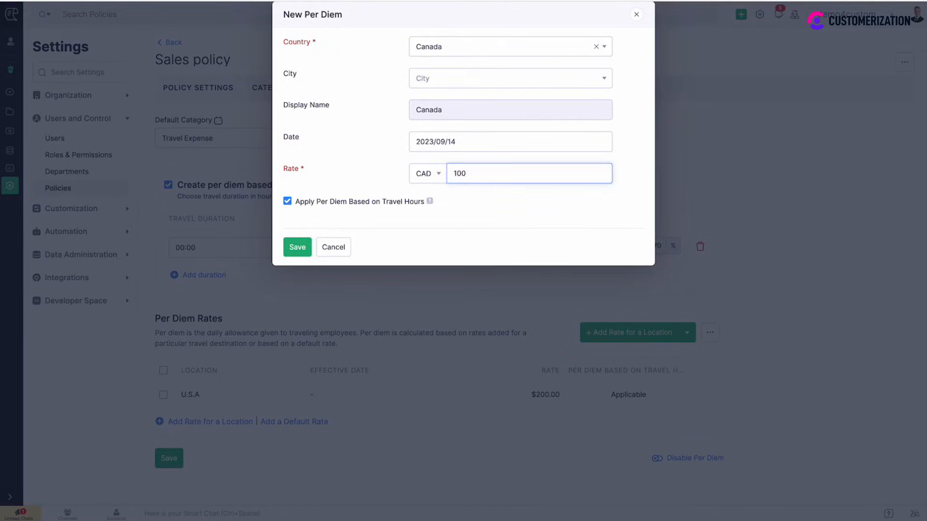
{"action": "mouse_move", "coordinate": [310, 212]}
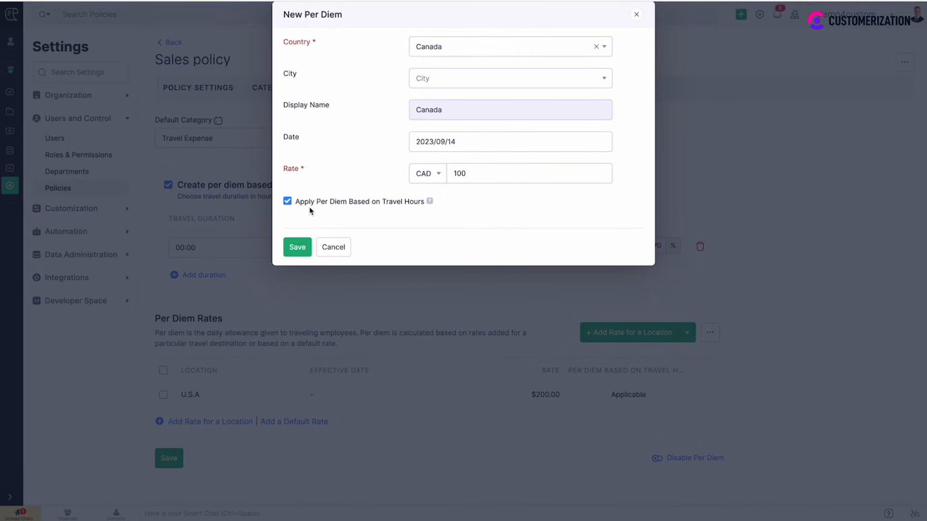
{"action": "mouse_move", "coordinate": [298, 253]}
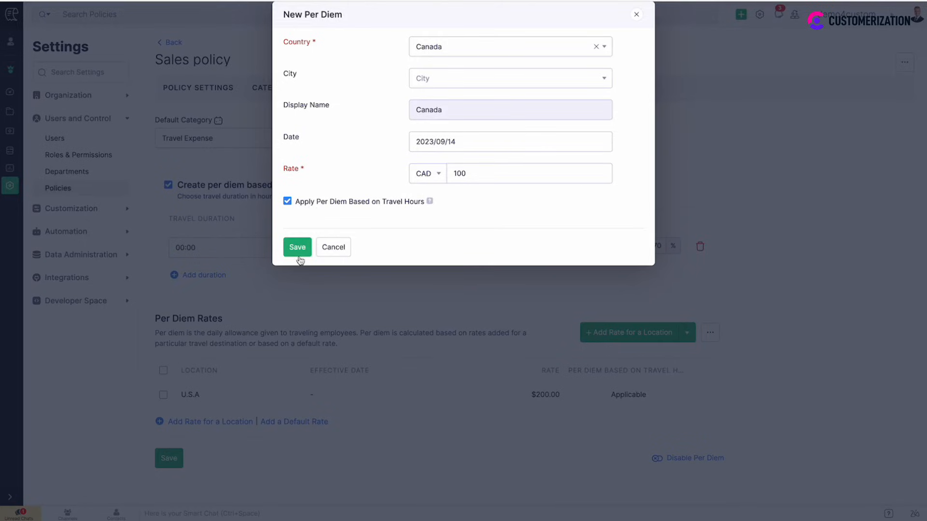
{"action": "left_click", "coordinate": [296, 247]}
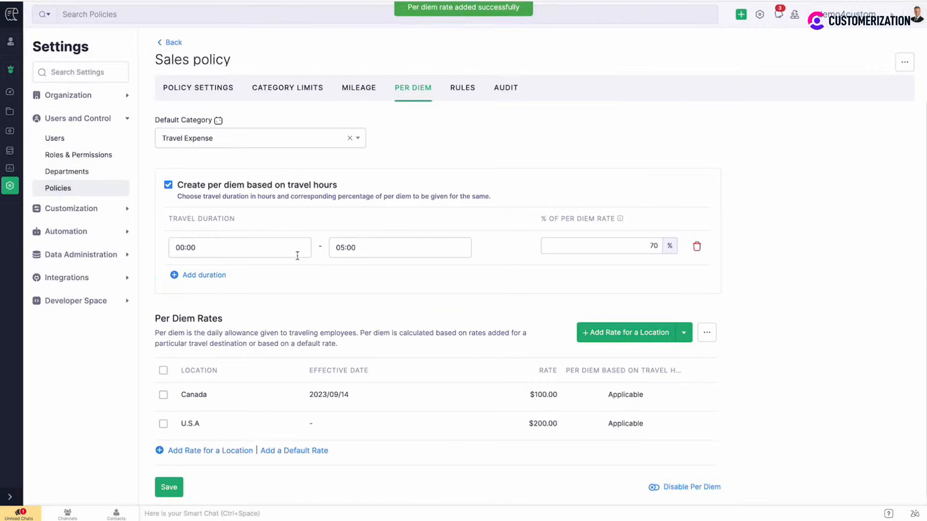
- Create a default rate of 80, effective 14 September 2023, and save it
{"action": "scroll", "scroll_direction": "up", "scroll_amount": 3}
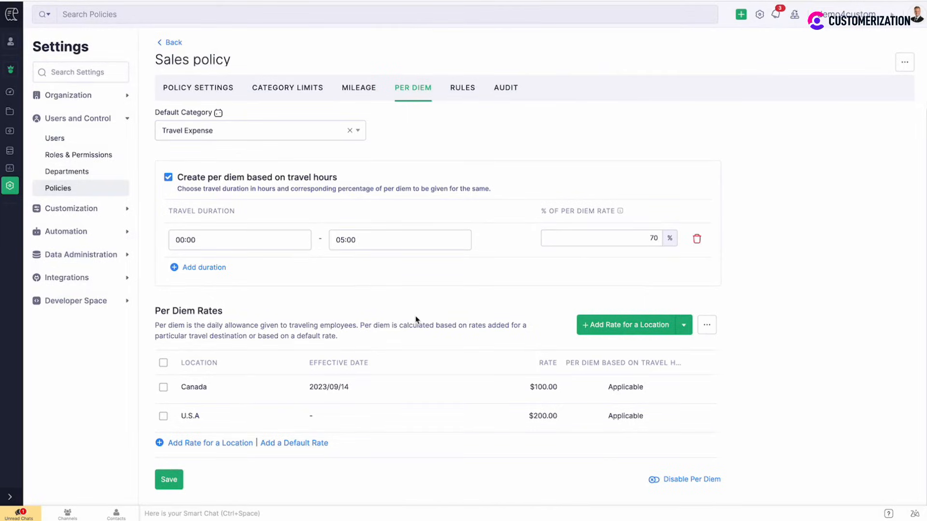
{"action": "mouse_move", "coordinate": [407, 358]}
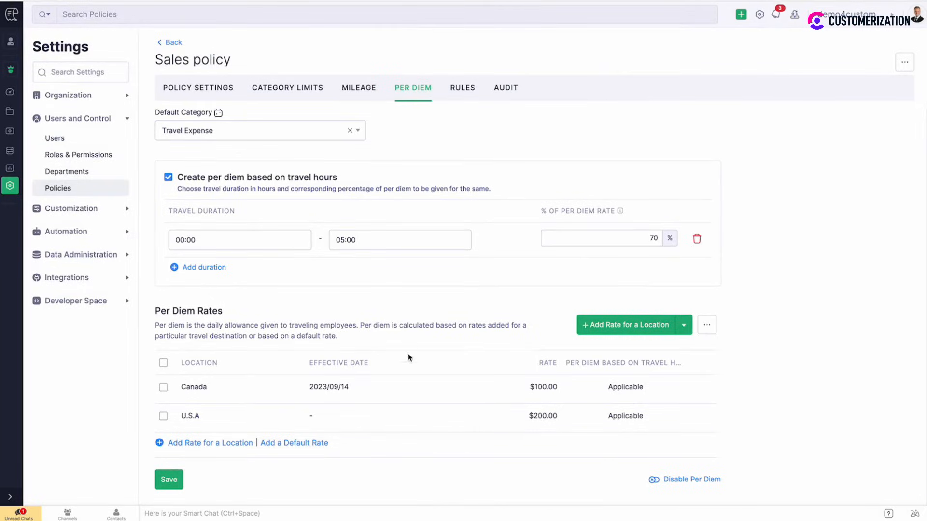
{"action": "left_click", "coordinate": [294, 443]}
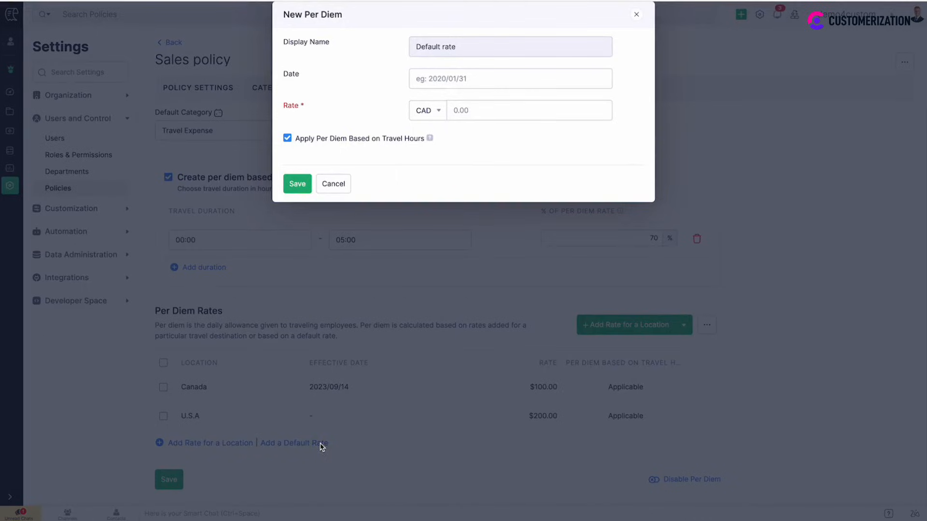
{"action": "mouse_move", "coordinate": [470, 154]}
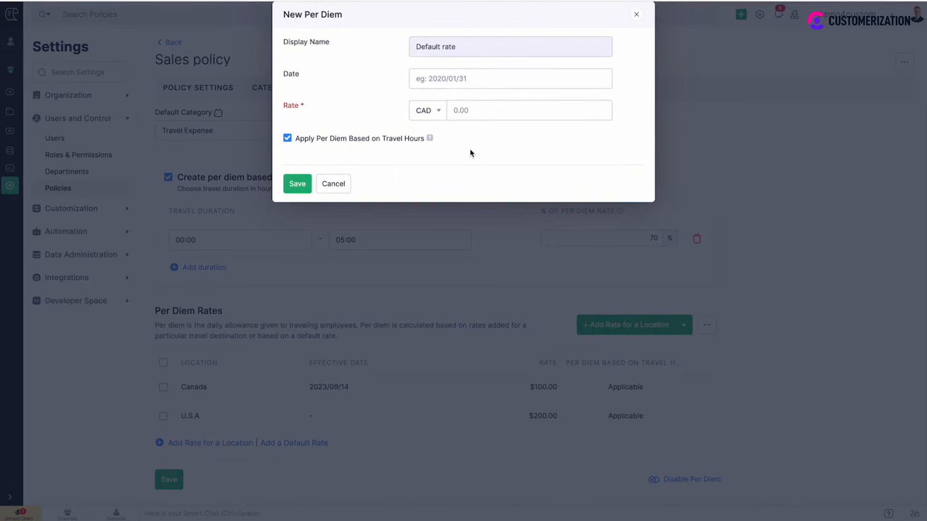
{"action": "left_click", "coordinate": [509, 78]}
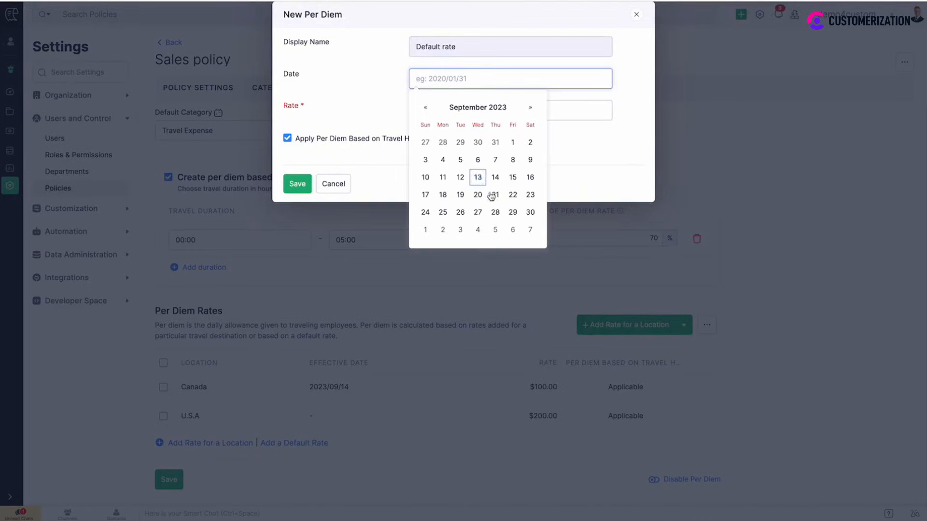
{"action": "left_click", "coordinate": [494, 178]}
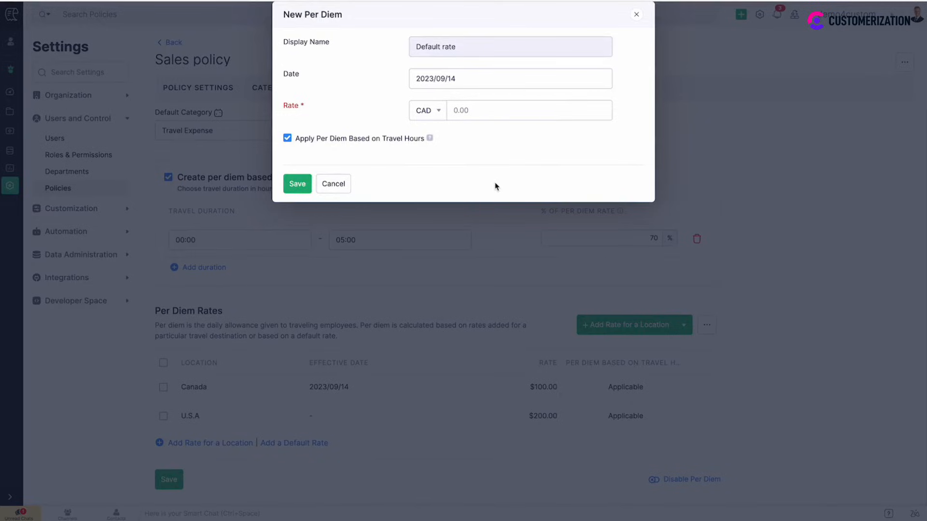
{"action": "mouse_move", "coordinate": [423, 127]}
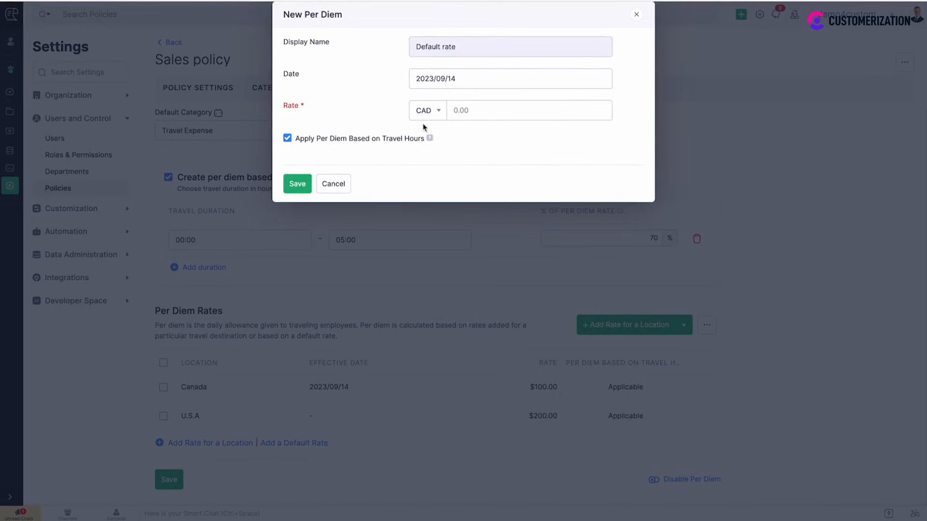
{"action": "left_click", "coordinate": [467, 110]}
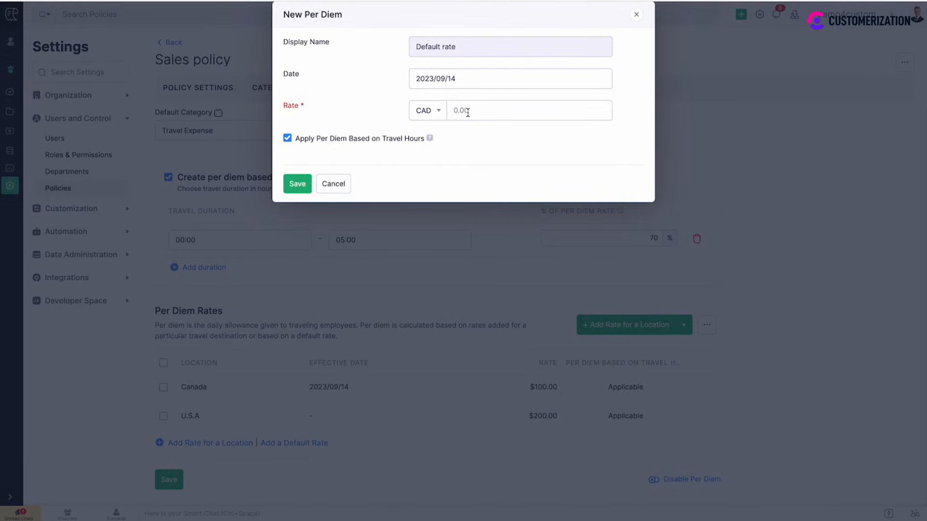
{"action": "type", "text": "80"}
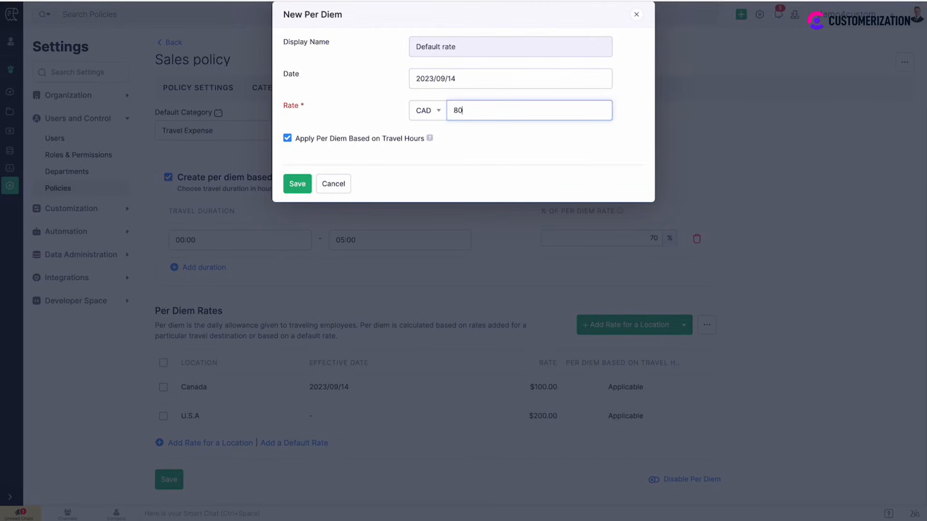
{"action": "left_click", "coordinate": [297, 184]}
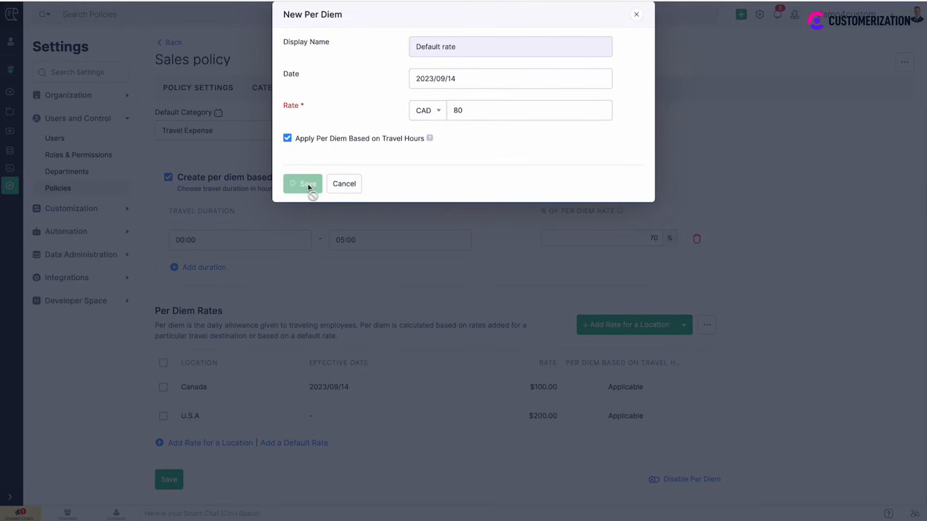
{"action": "left_click", "coordinate": [302, 183]}
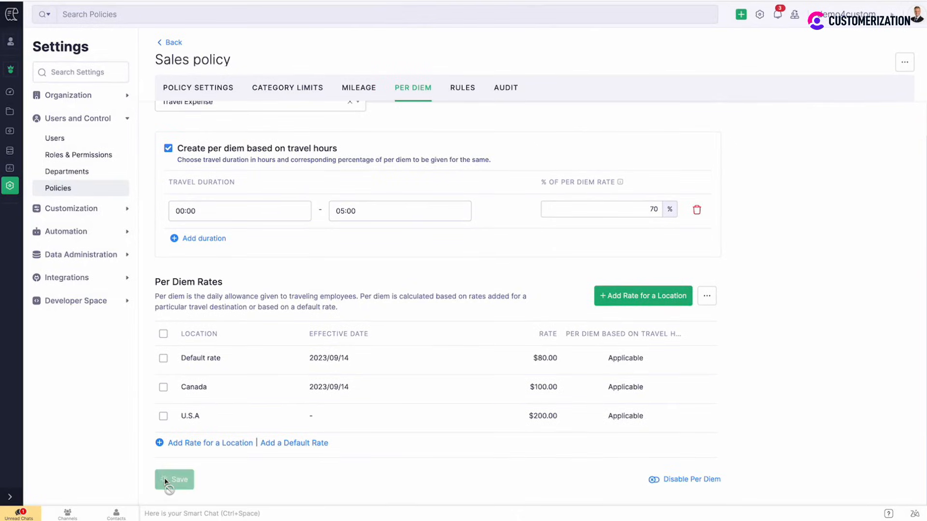
- Save the Sales policy's Per Diem configuration with all three rates
{"action": "left_click", "coordinate": [174, 480]}
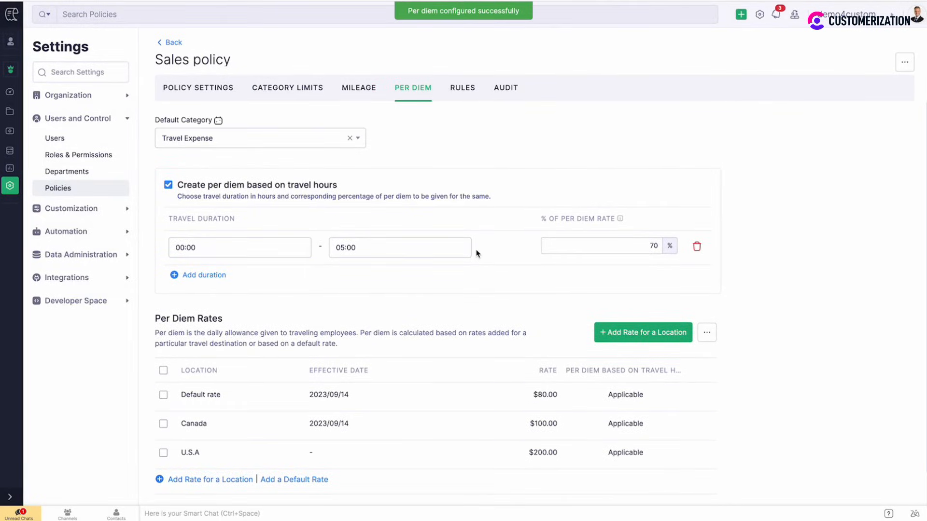